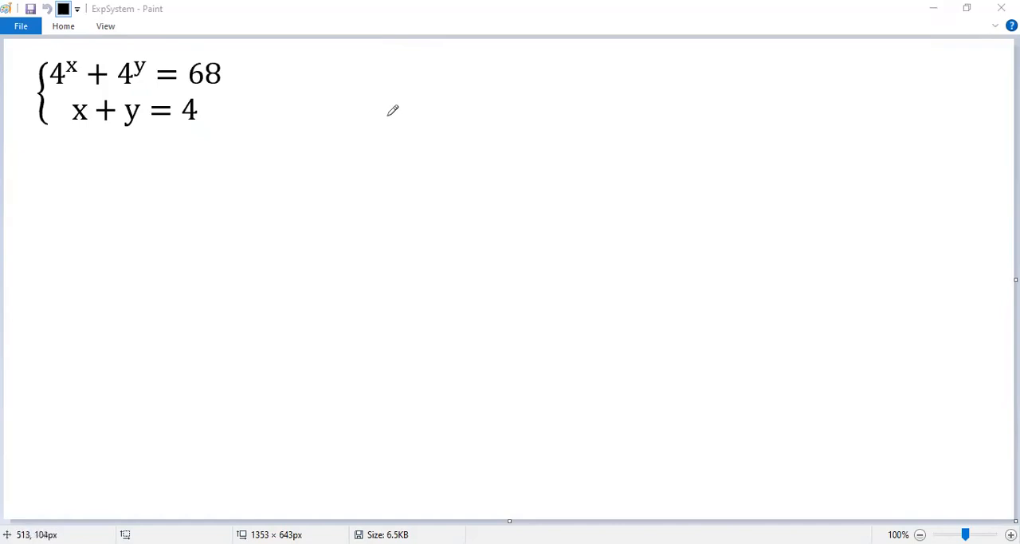
pyautogui.moveTo(393, 110)
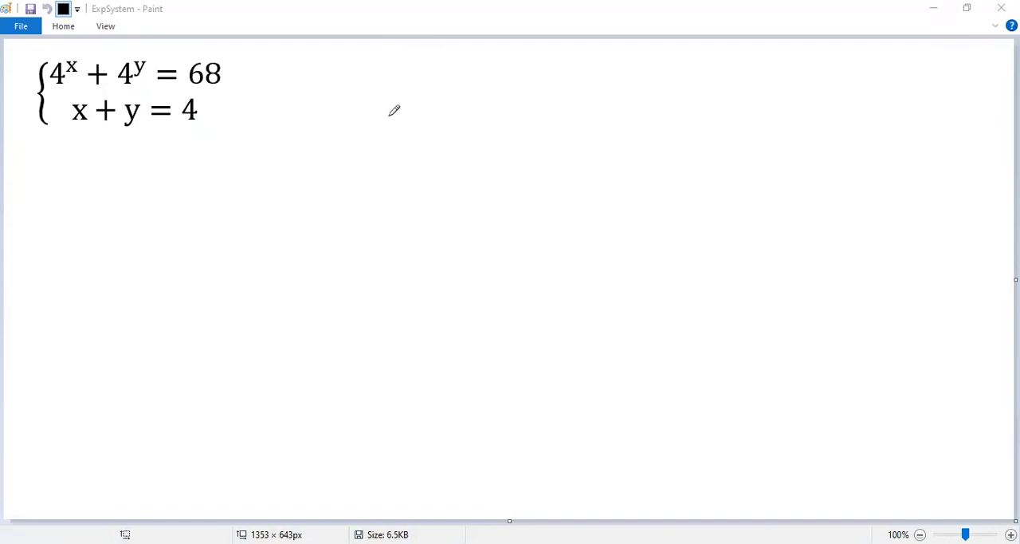
pyautogui.moveTo(258, 60)
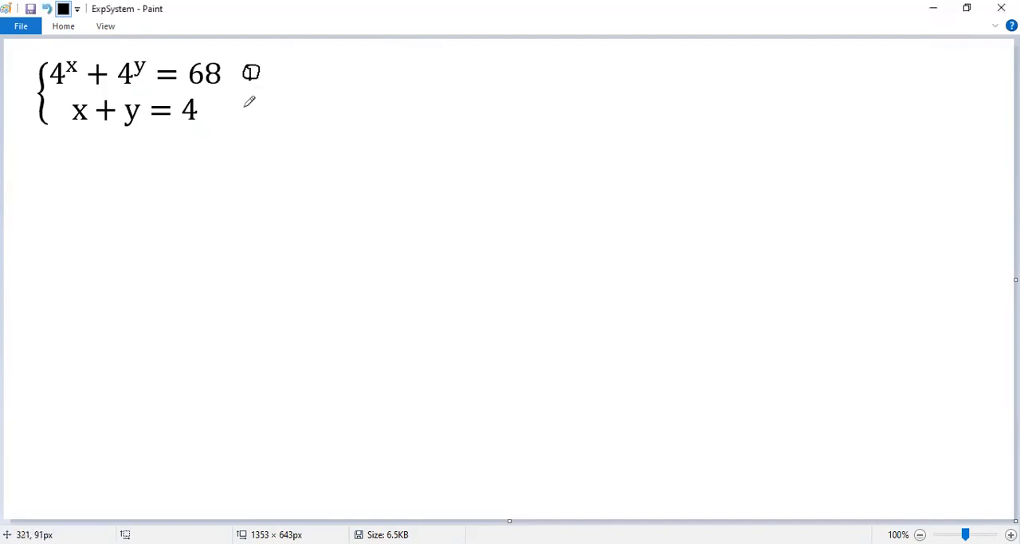
# Step: Circle-label equation 2, write '→ y = 4 − x (3)', and arrow 3 to 1
pyautogui.moveTo(235, 100); pyautogui.dragTo(259, 120)
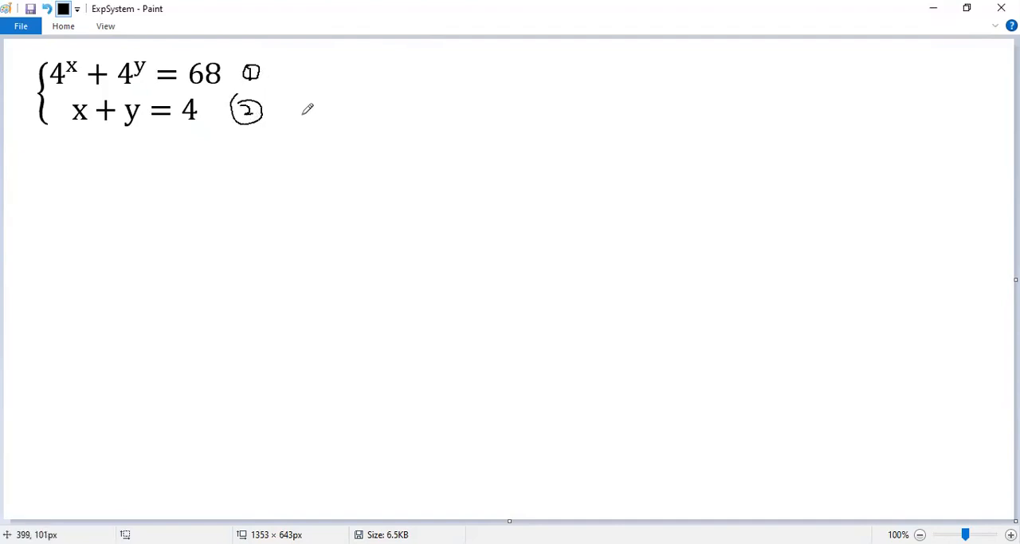
pyautogui.moveTo(54, 139)
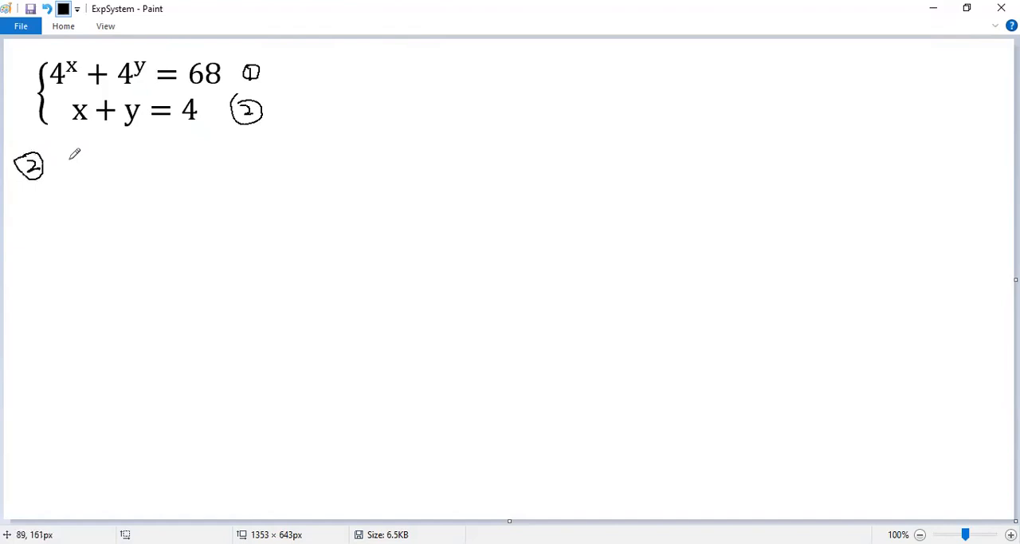
pyautogui.moveTo(56, 163); pyautogui.dragTo(120, 164)
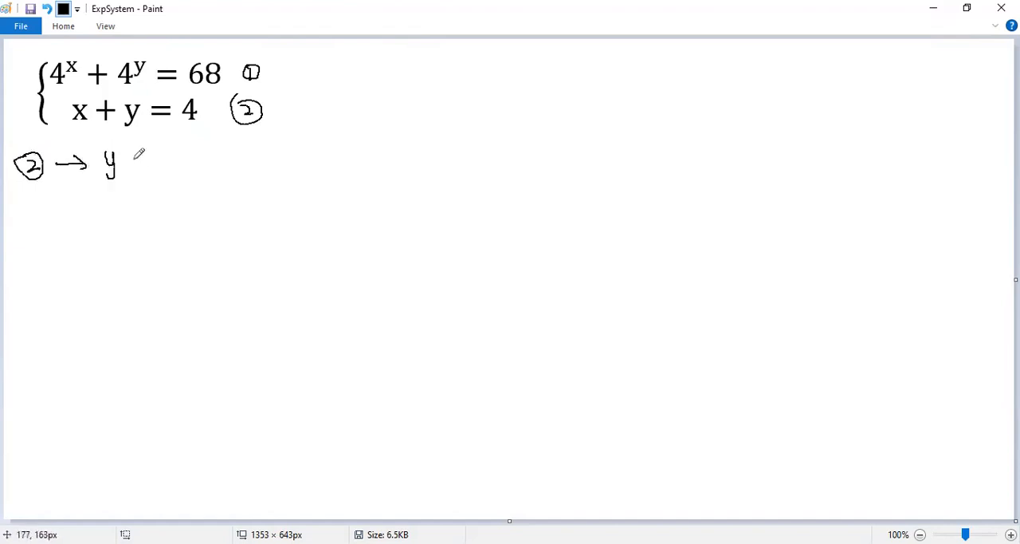
pyautogui.moveTo(128, 164); pyautogui.dragTo(227, 163)
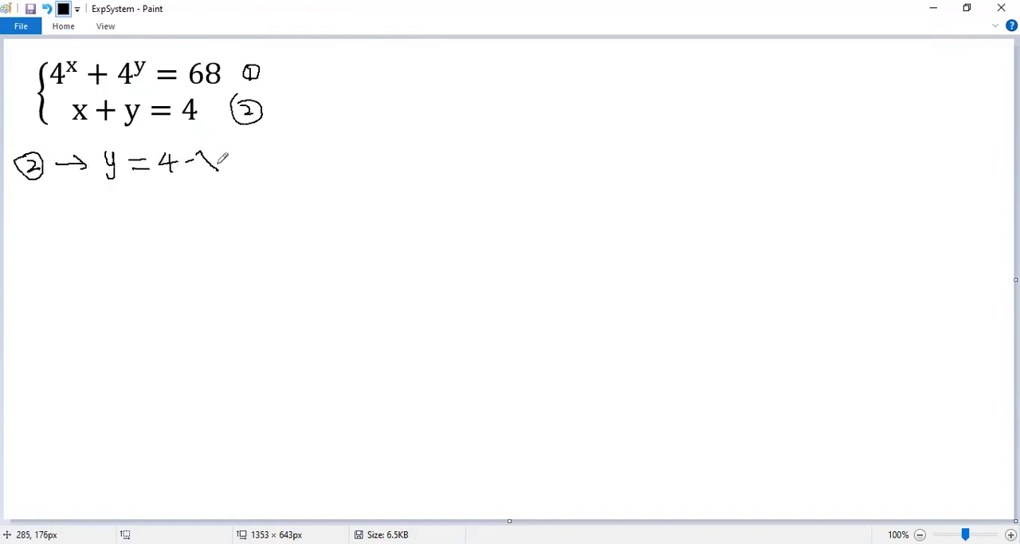
pyautogui.moveTo(207, 159); pyautogui.dragTo(259, 160)
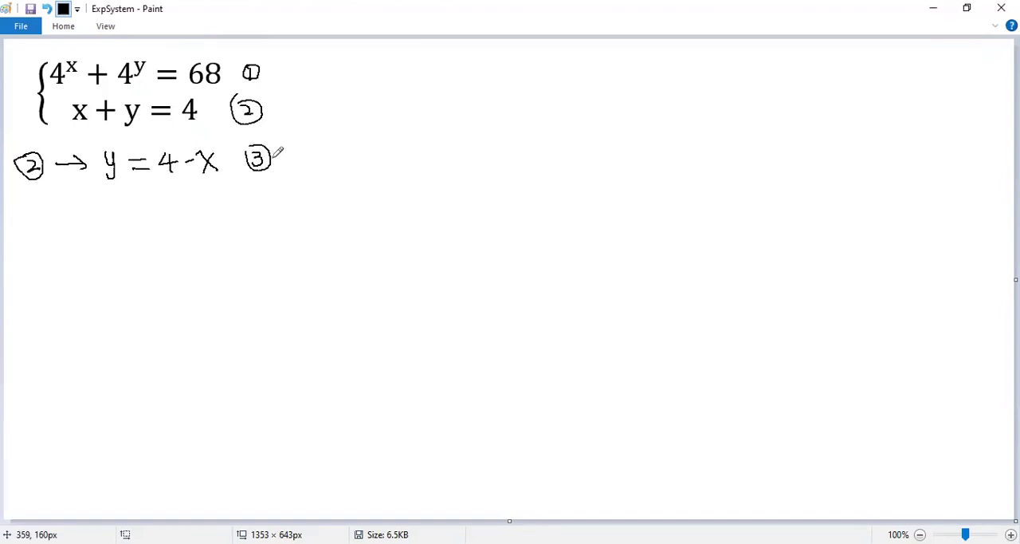
pyautogui.moveTo(295, 76); pyautogui.dragTo(283, 156)
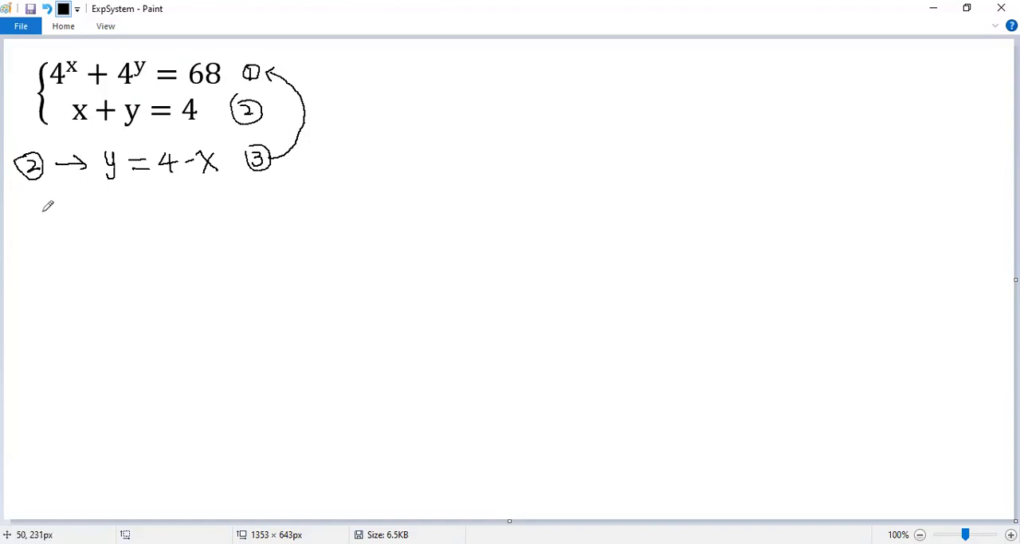
# Step: Write the substituted equation 4^x + 4^(4−x) = 68 followed by an arrow
pyautogui.moveTo(36, 227); pyautogui.dragTo(63, 207)
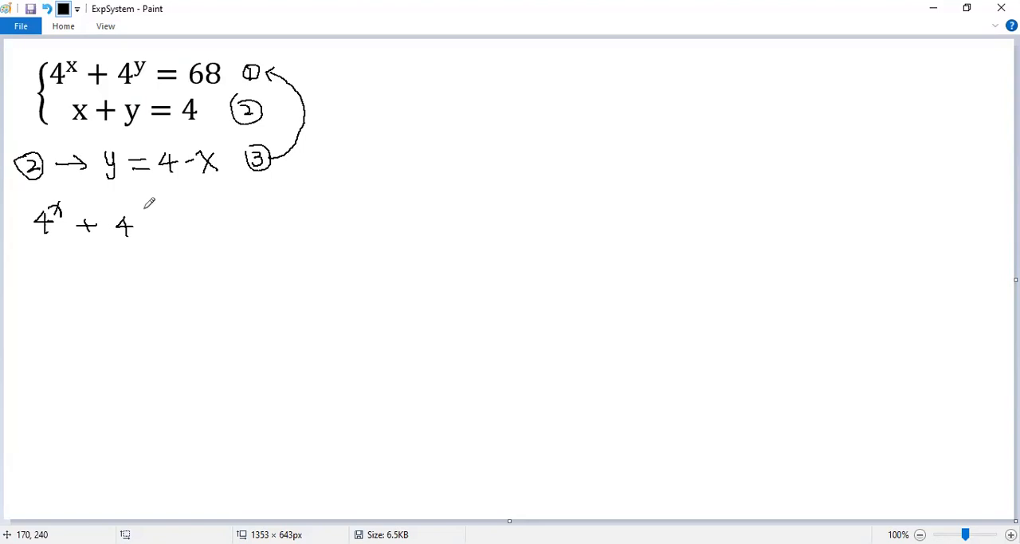
pyautogui.moveTo(138, 205); pyautogui.dragTo(146, 214)
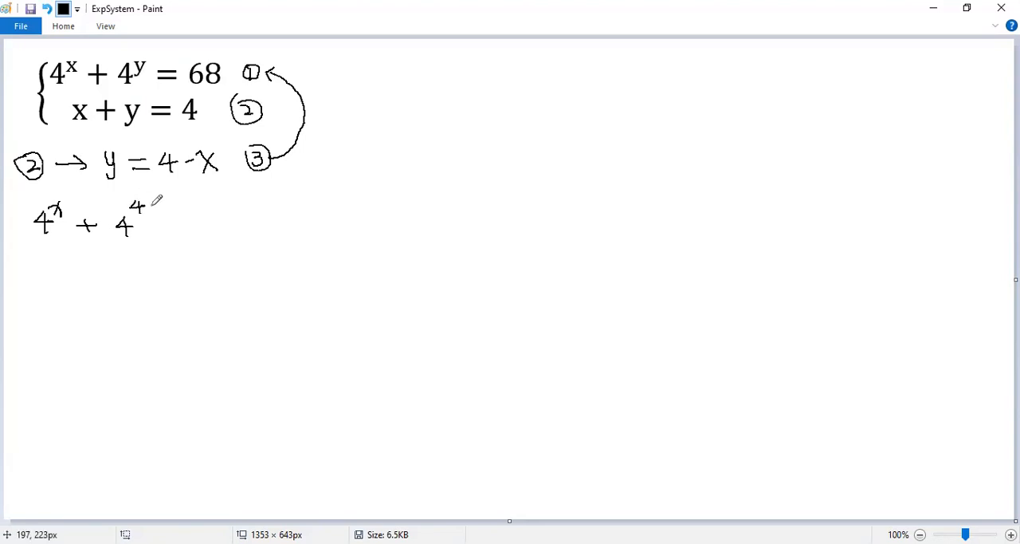
pyautogui.moveTo(147, 203); pyautogui.dragTo(199, 216)
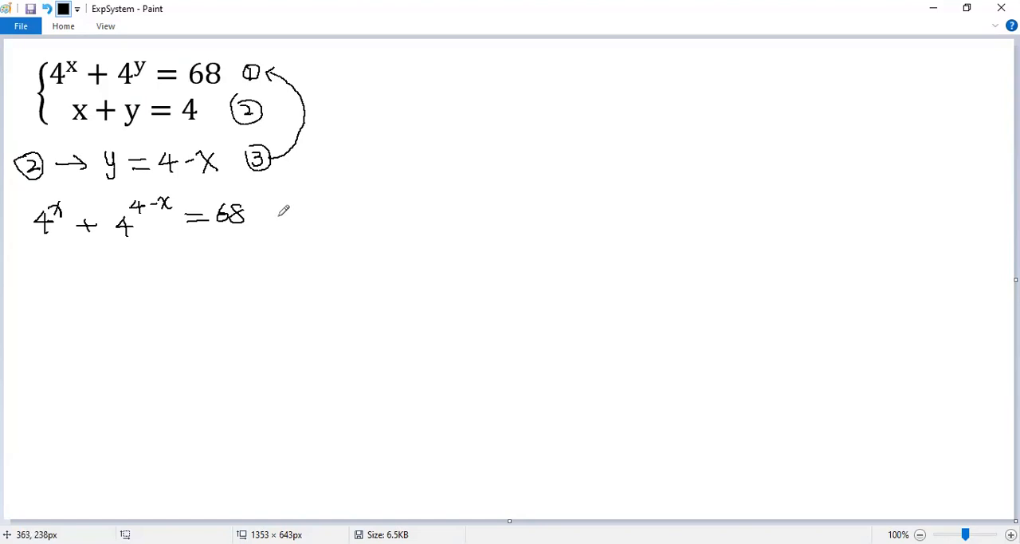
pyautogui.moveTo(259, 215); pyautogui.dragTo(311, 216)
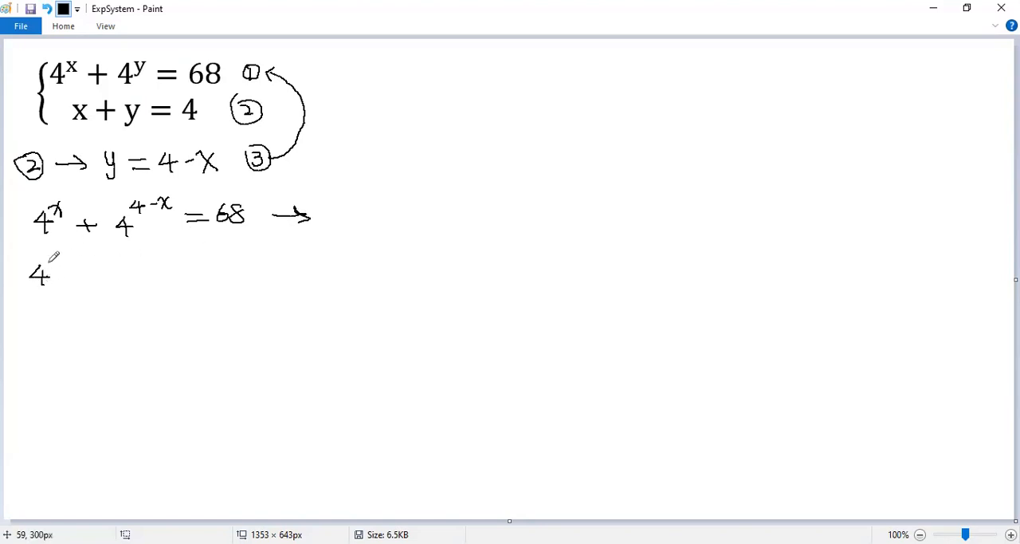
# Step: Rewrite it on the next line as 4^x + 4^4/4^x = 68
pyautogui.moveTo(56, 263); pyautogui.dragTo(100, 271)
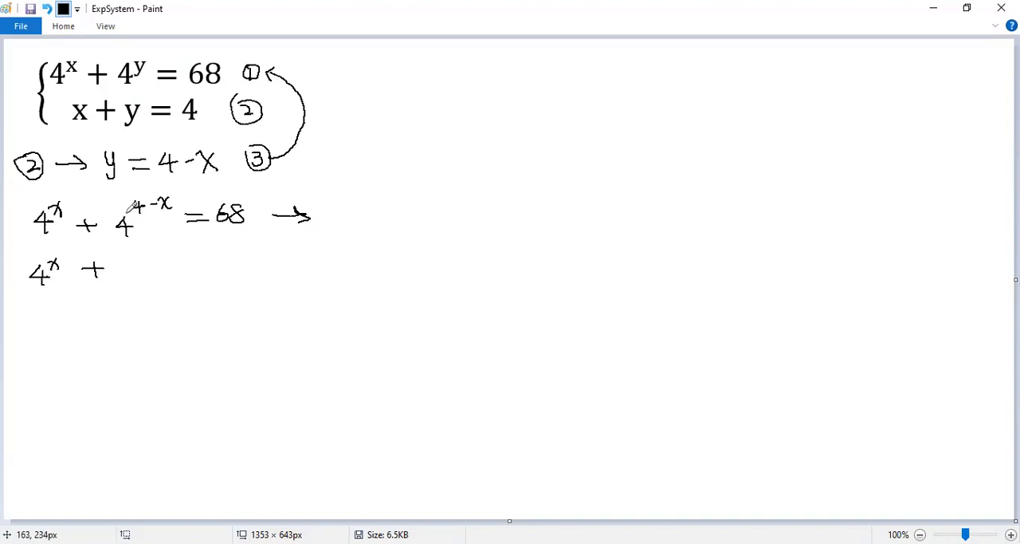
pyautogui.moveTo(122, 269); pyautogui.dragTo(169, 268)
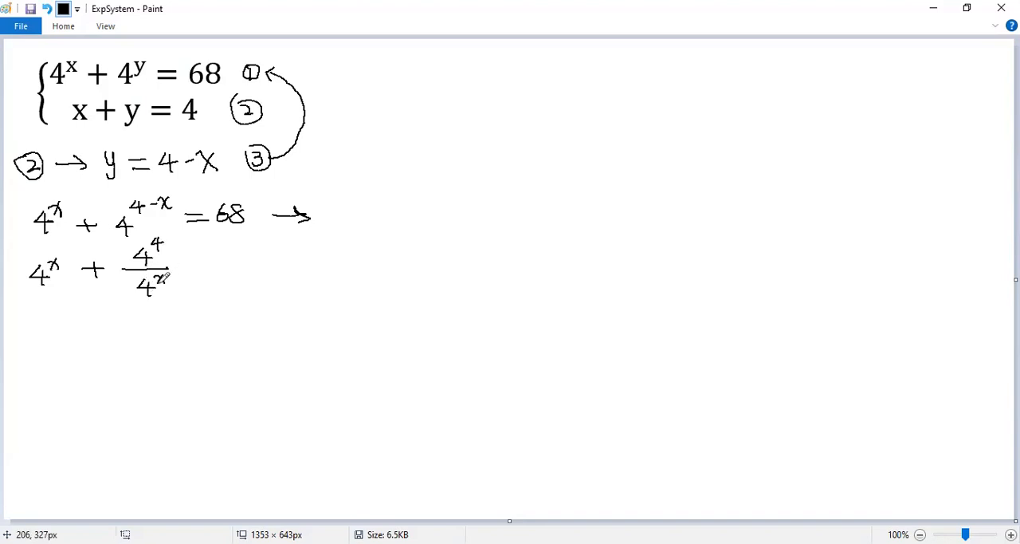
pyautogui.moveTo(187, 263); pyautogui.dragTo(213, 263)
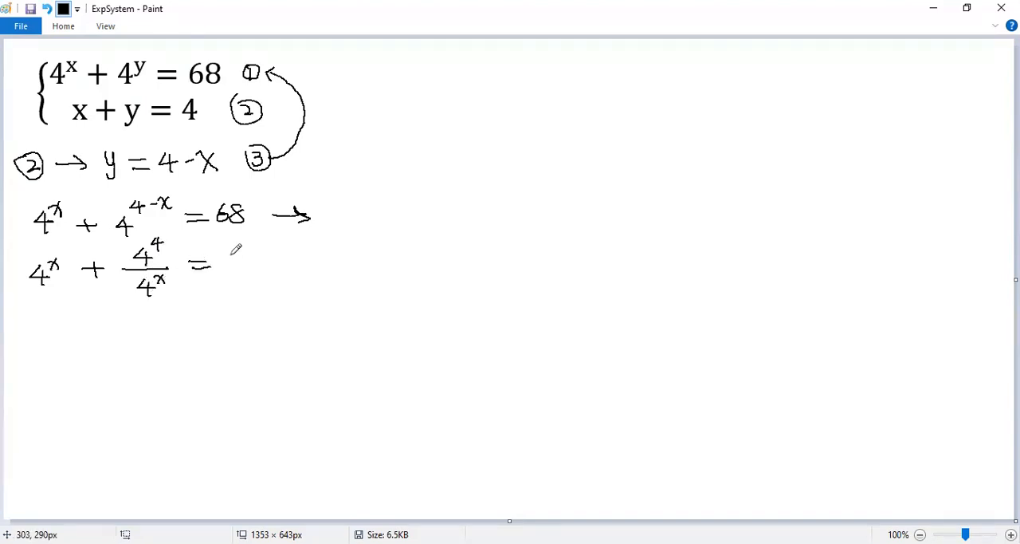
pyautogui.moveTo(219, 263); pyautogui.dragTo(251, 263)
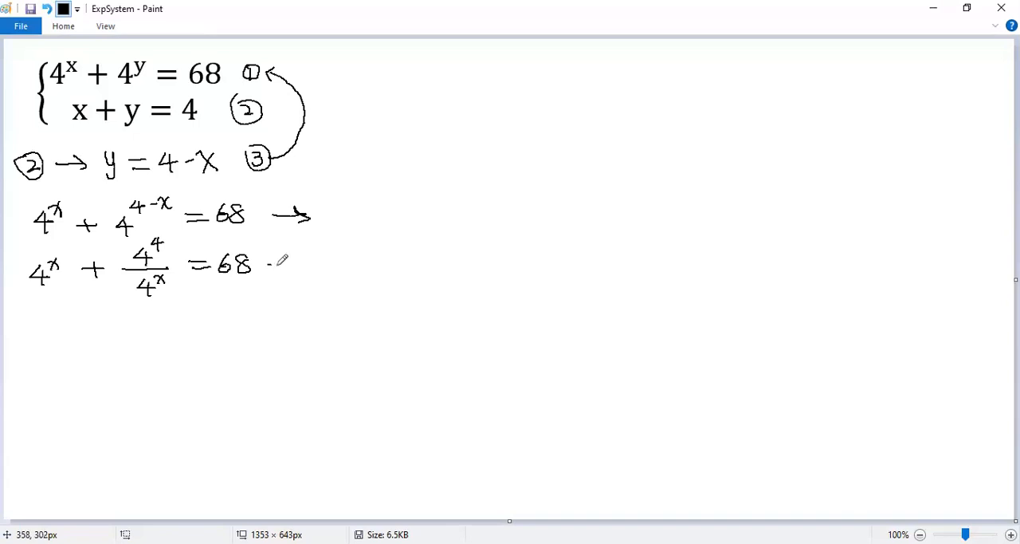
# Step: Mark an arrow with t = 4^x, write t + 256/t = 68, and add a ×t arrow
pyautogui.moveTo(271, 265); pyautogui.dragTo(347, 263)
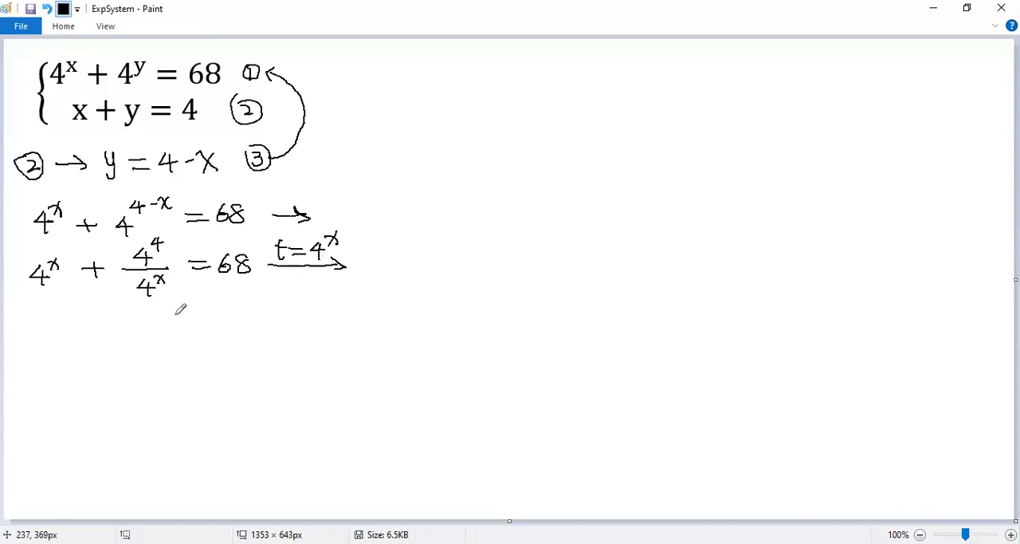
pyautogui.moveTo(46, 315)
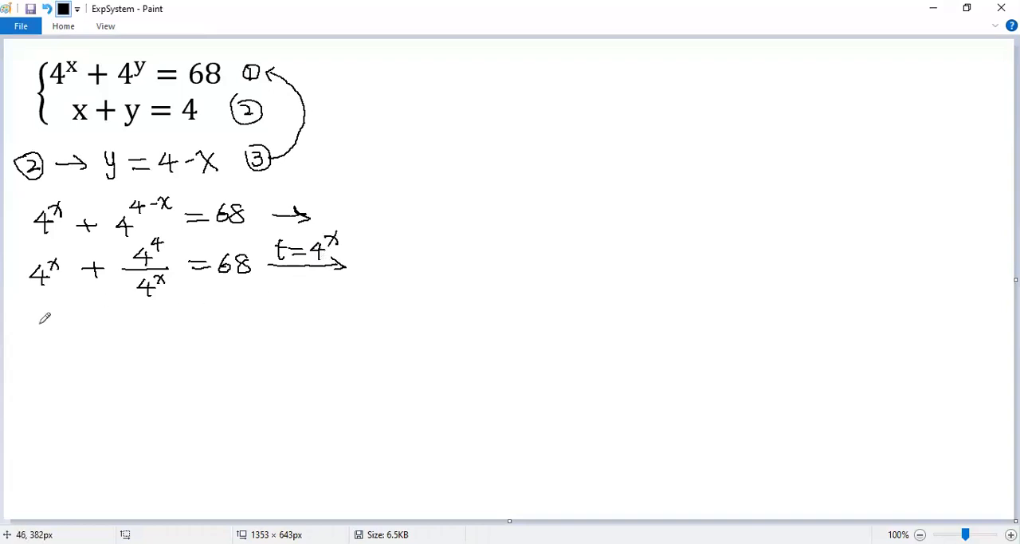
pyautogui.moveTo(36, 326); pyautogui.dragTo(104, 330)
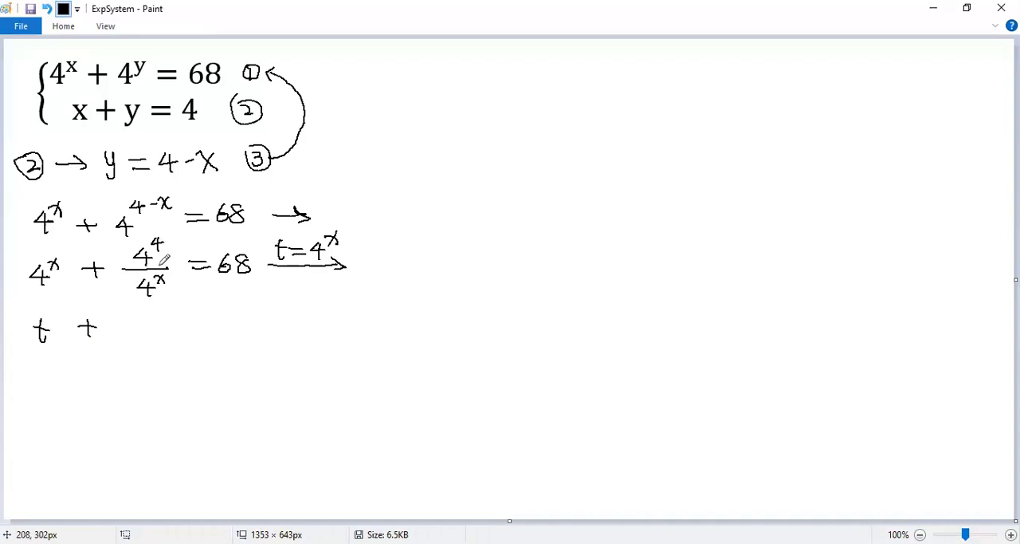
pyautogui.moveTo(130, 297)
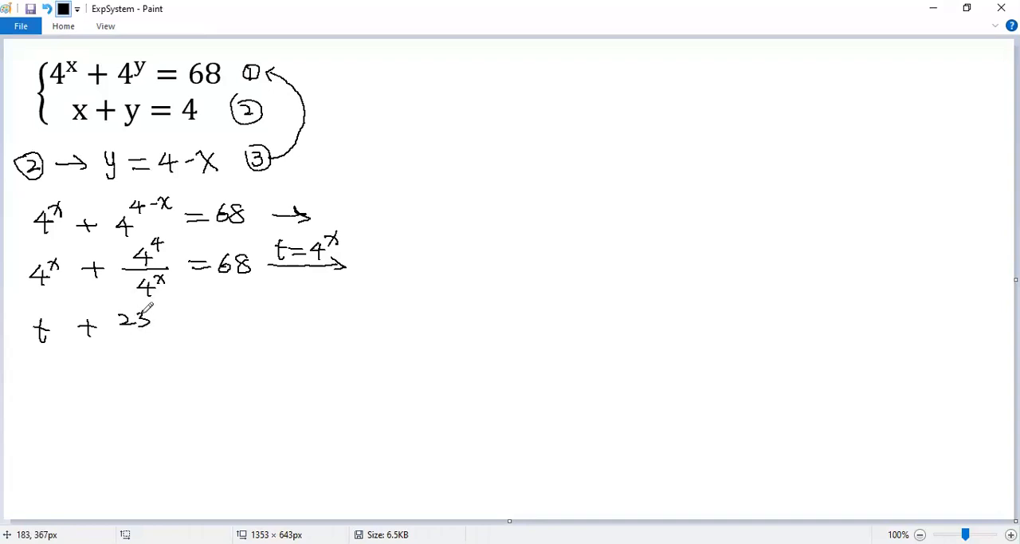
pyautogui.moveTo(107, 334); pyautogui.dragTo(181, 331)
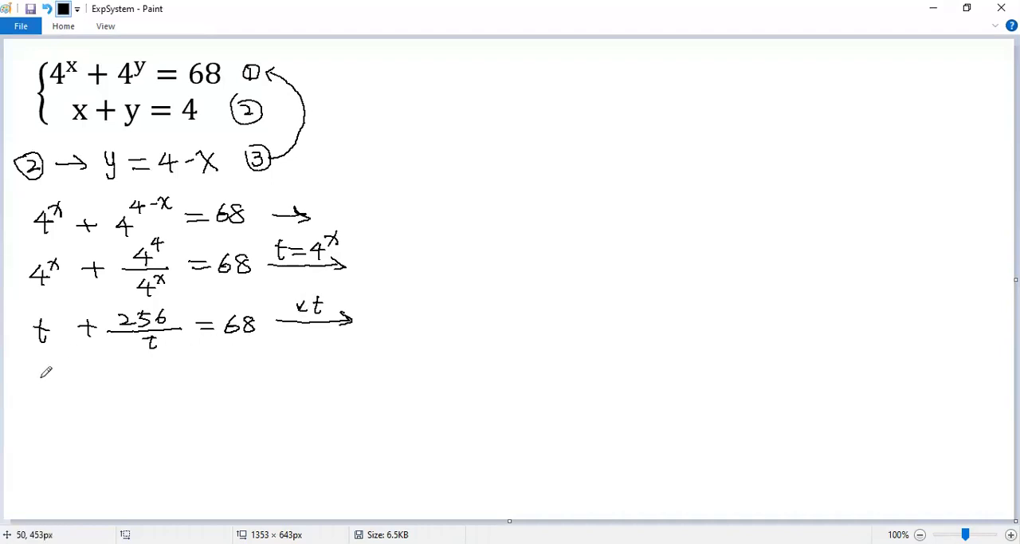
# Step: Write the multiplied-out line t² + 256 = 68t
pyautogui.moveTo(36, 379); pyautogui.dragTo(92, 383)
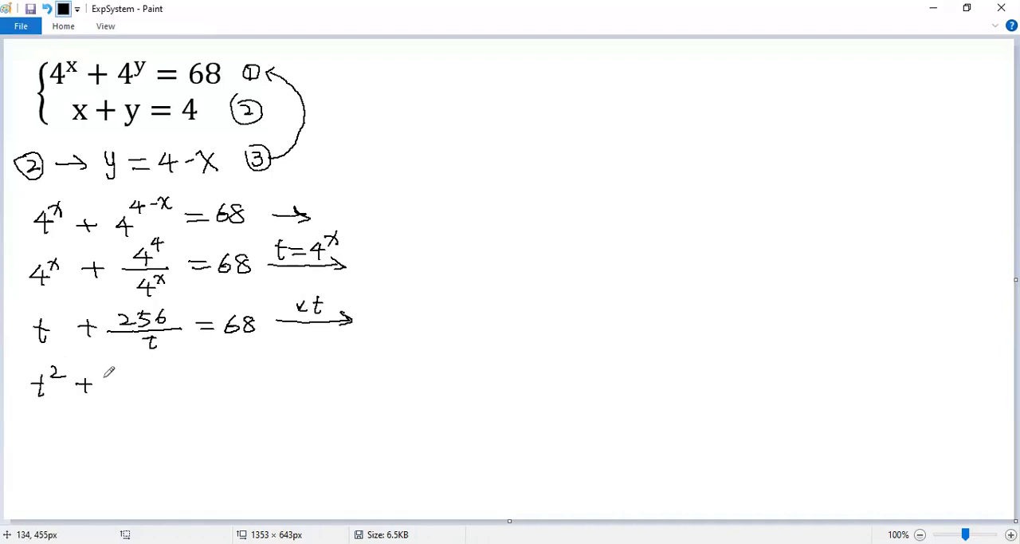
pyautogui.moveTo(103, 383); pyautogui.dragTo(147, 382)
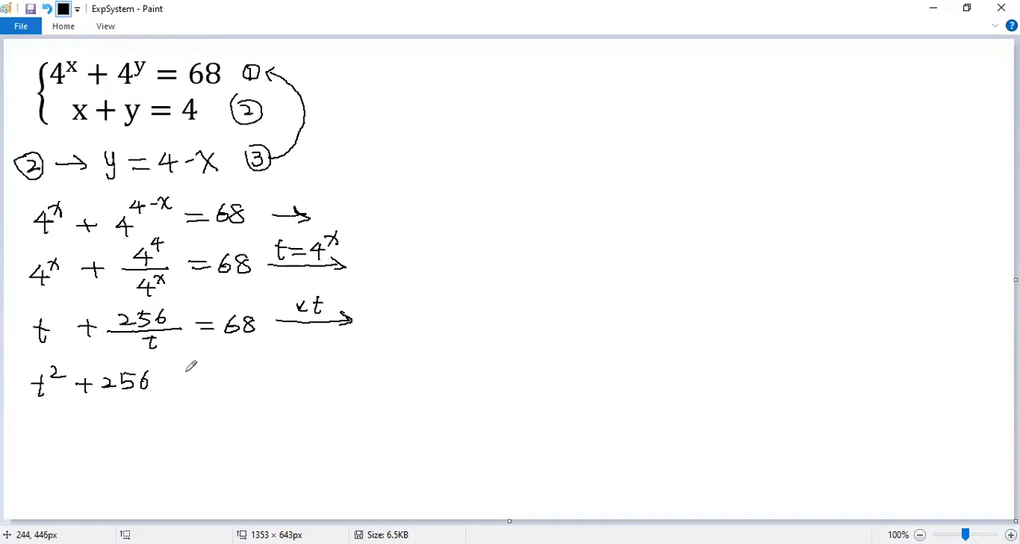
pyautogui.moveTo(184, 375); pyautogui.dragTo(247, 375)
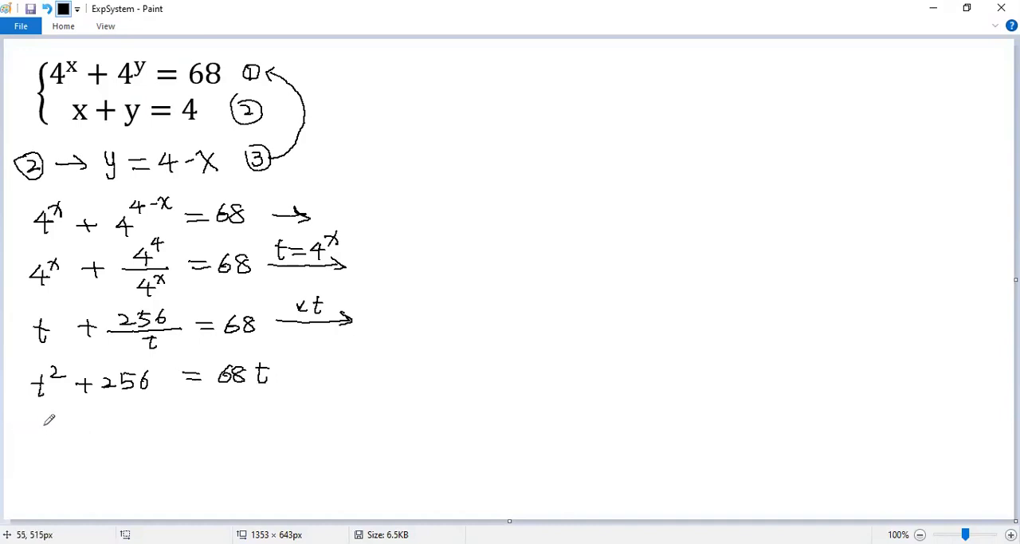
# Step: Begin the rearranged quadratic t² − 68t + … on the next line
pyautogui.moveTo(38, 426); pyautogui.dragTo(100, 442)
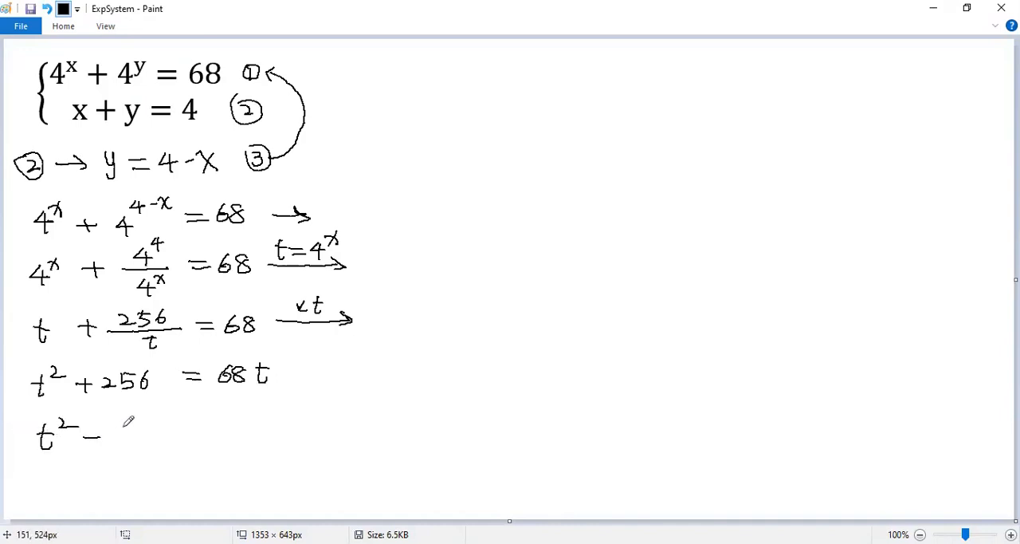
pyautogui.moveTo(111, 431); pyautogui.dragTo(152, 431)
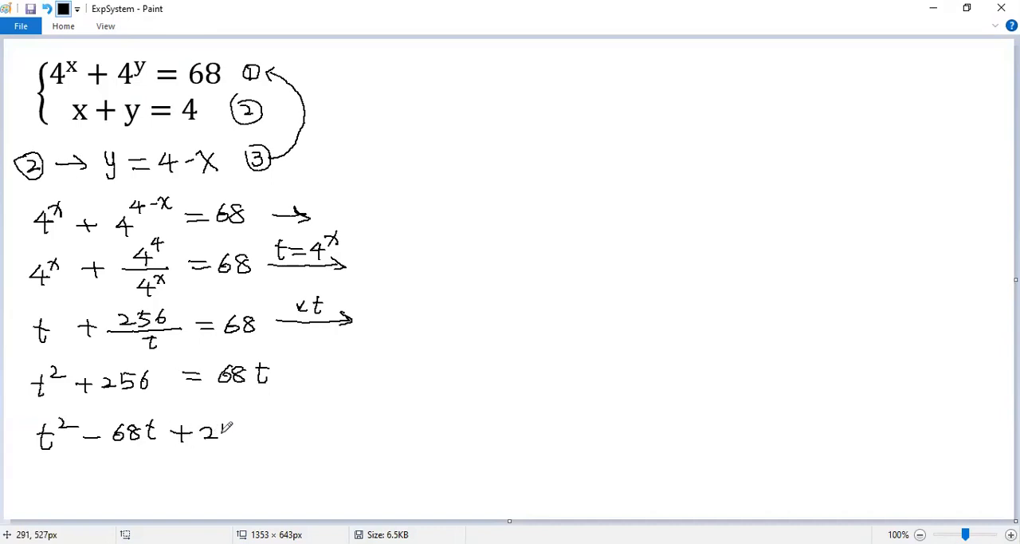
pyautogui.moveTo(216, 430); pyautogui.dragTo(311, 430)
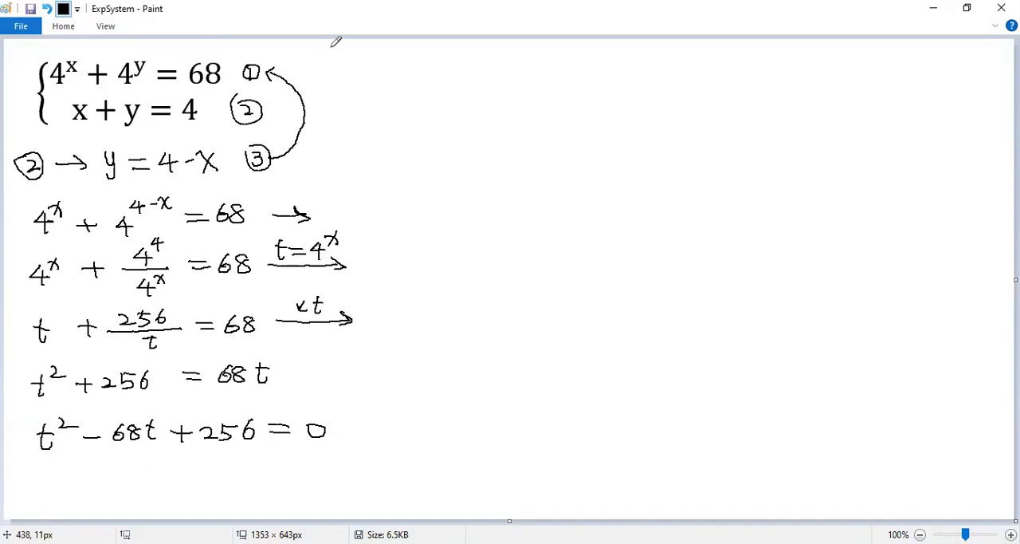
# Step: Draw a full-height vertical divider and write the factor (t − 64) at top right
pyautogui.moveTo(331, 48); pyautogui.dragTo(379, 342)
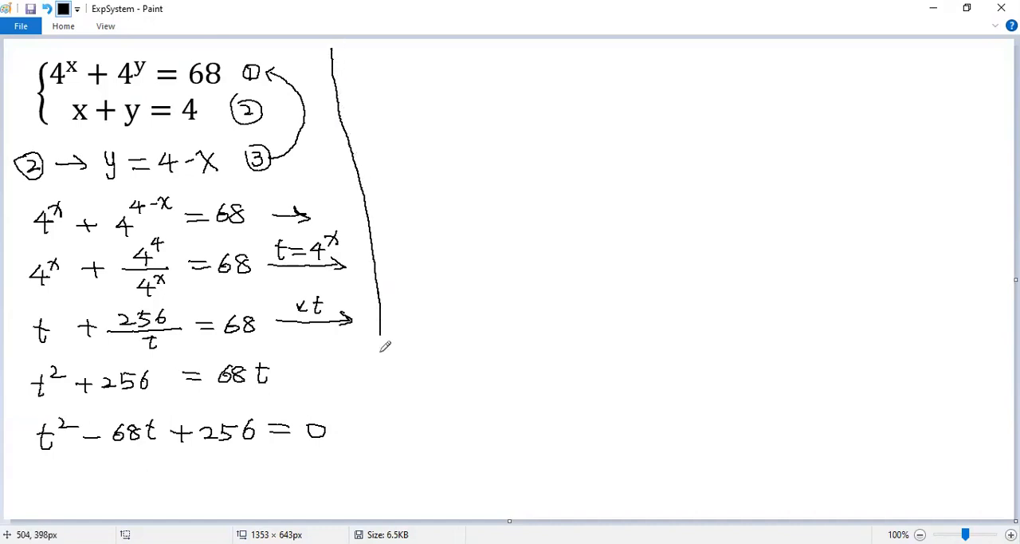
pyautogui.moveTo(380, 347); pyautogui.dragTo(363, 490)
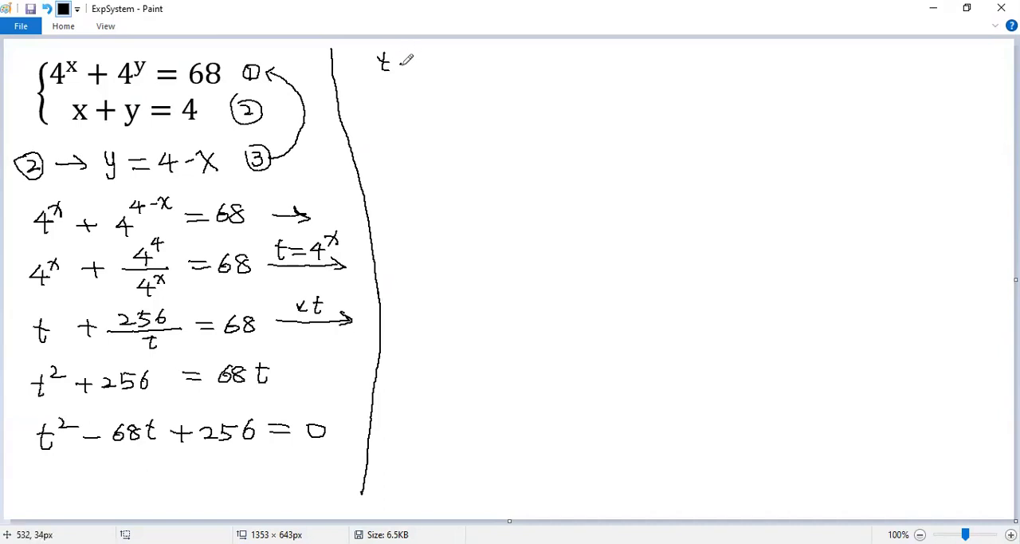
pyautogui.moveTo(403, 62); pyautogui.dragTo(458, 64)
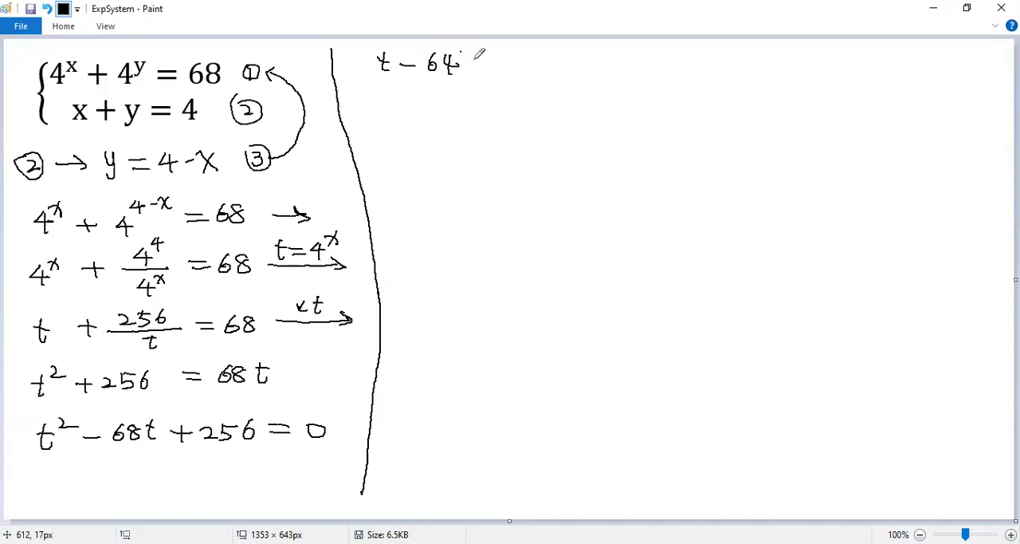
pyautogui.moveTo(367, 56); pyautogui.dragTo(494, 71)
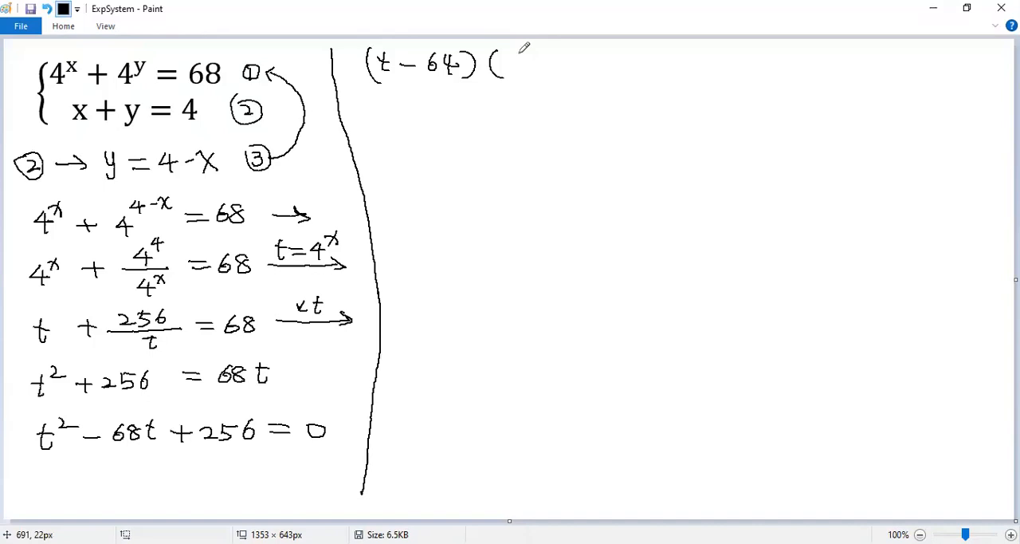
# Step: Complete (t − 64)(t − 4) = 0 and conclude ∴ t = 64, t = 4
pyautogui.moveTo(503, 63); pyautogui.dragTo(574, 64)
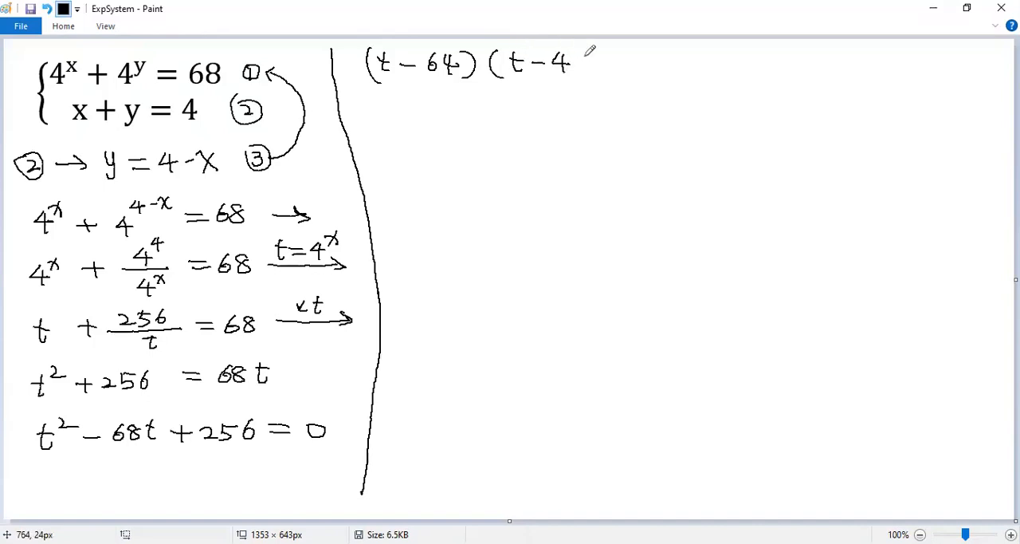
pyautogui.moveTo(582, 63); pyautogui.dragTo(642, 62)
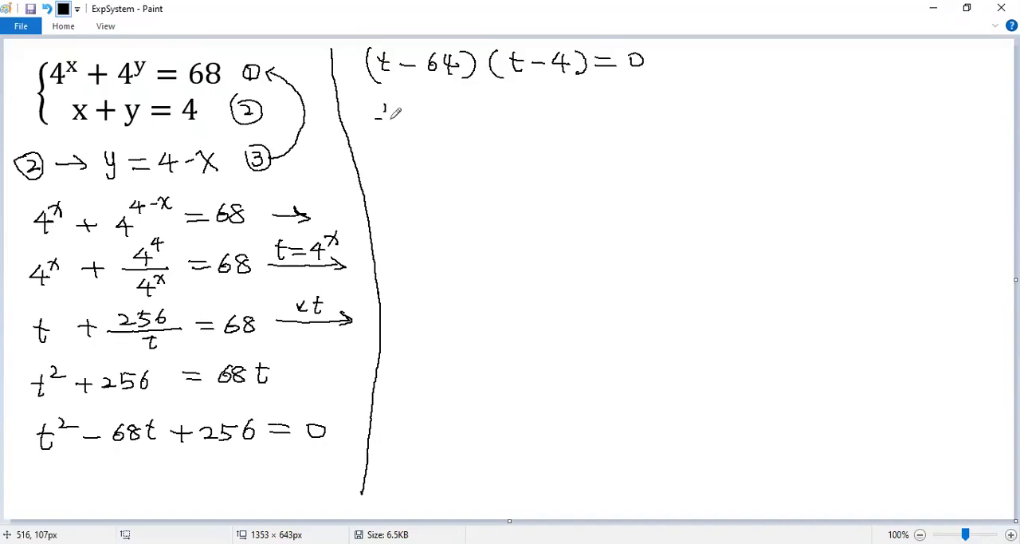
pyautogui.moveTo(406, 112); pyautogui.dragTo(478, 111)
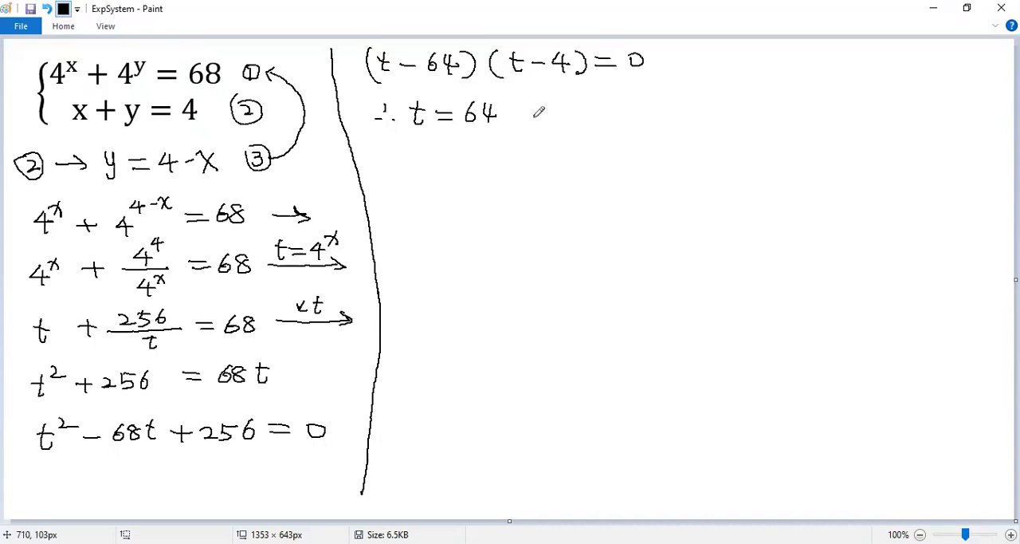
pyautogui.moveTo(531, 111); pyautogui.dragTo(598, 111)
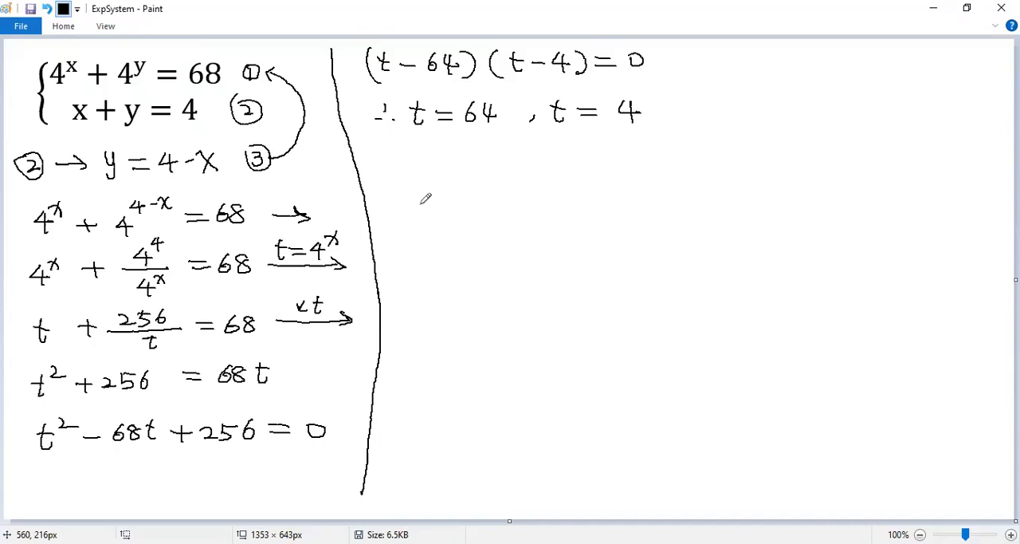
pyautogui.moveTo(383, 163)
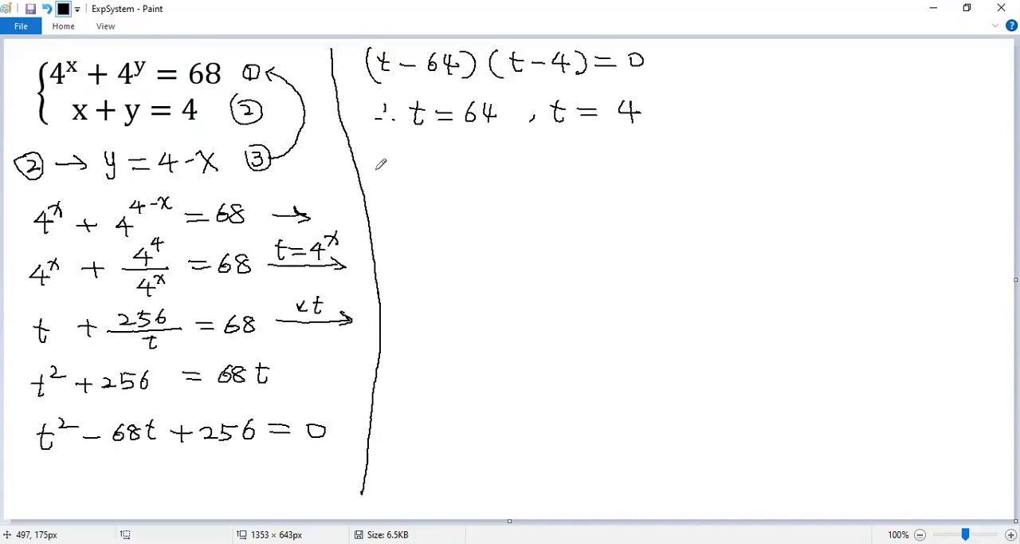
# Step: Write case <1>: 4^x = t = 64 = 4^3 ⇒ x = 3, then start 'By ③, y'
pyautogui.moveTo(374, 171); pyautogui.dragTo(407, 183)
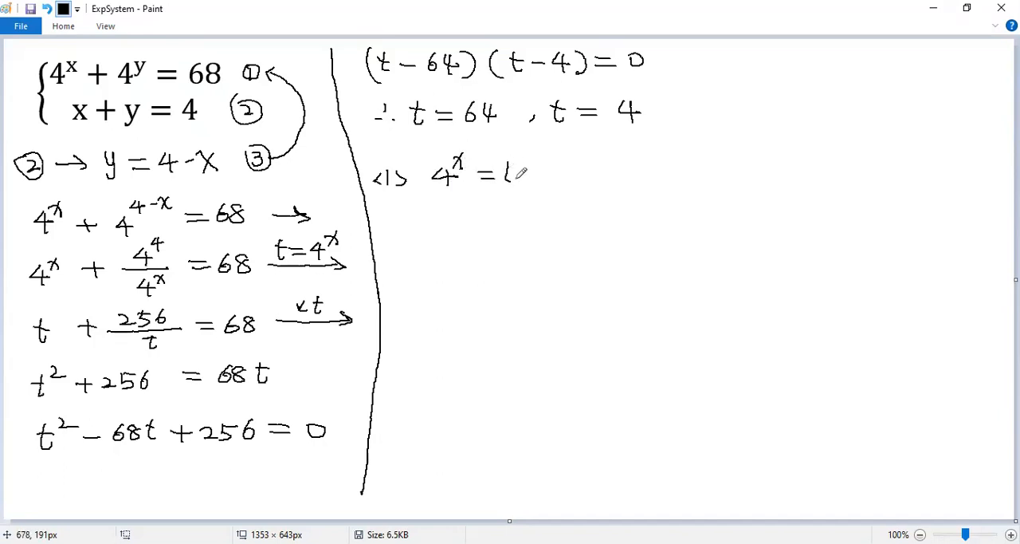
pyautogui.moveTo(503, 172); pyautogui.dragTo(558, 171)
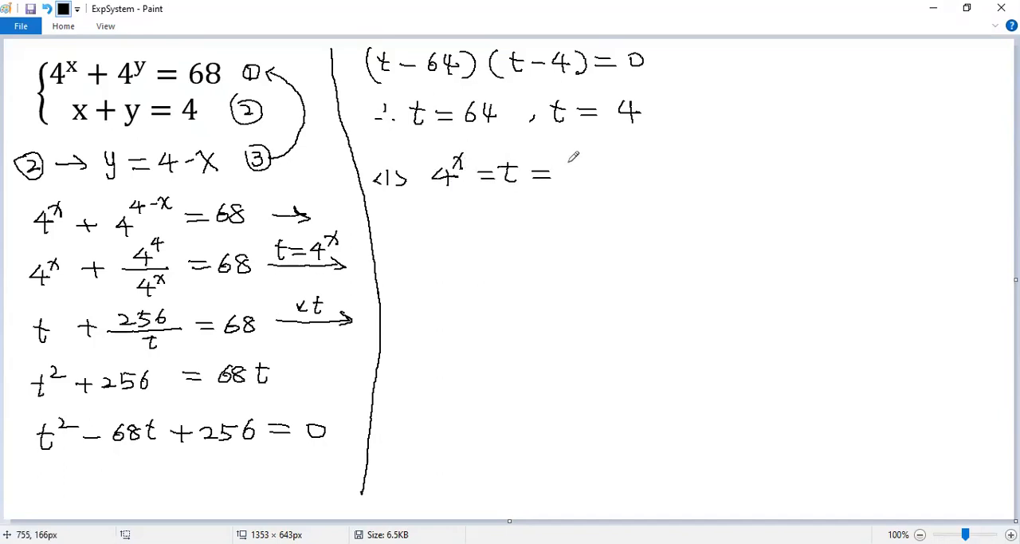
pyautogui.moveTo(562, 171); pyautogui.dragTo(594, 175)
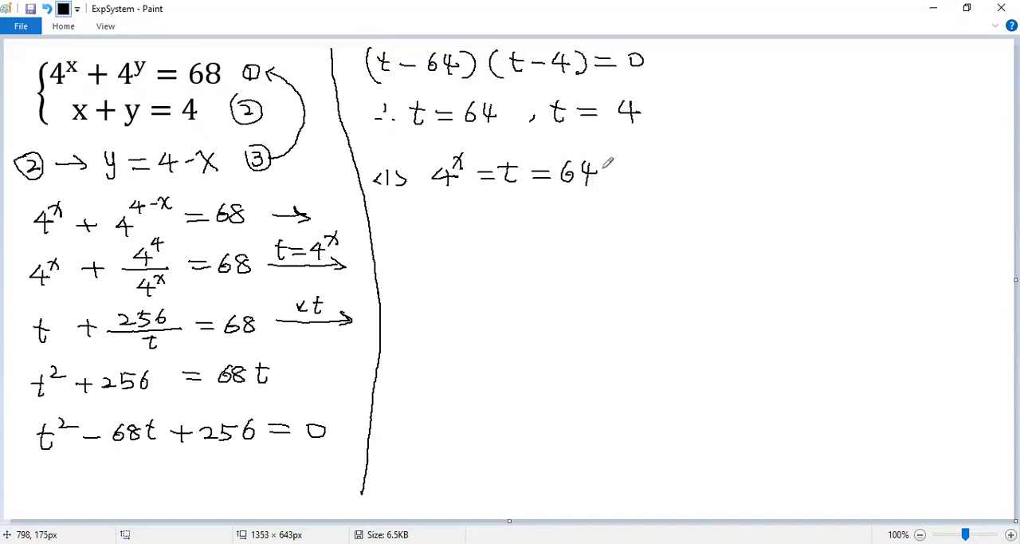
pyautogui.moveTo(613, 172); pyautogui.dragTo(630, 171)
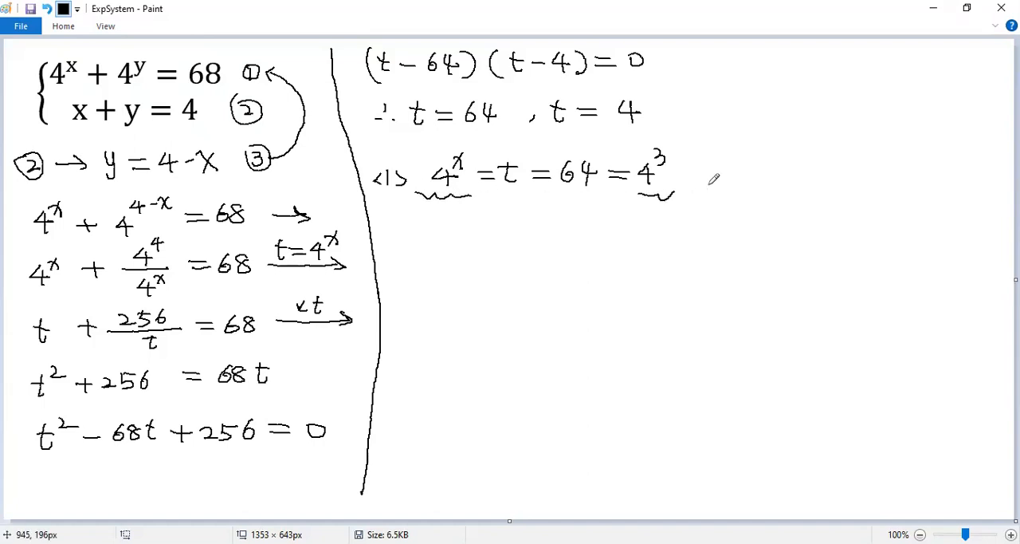
pyautogui.moveTo(693, 175); pyautogui.dragTo(766, 176)
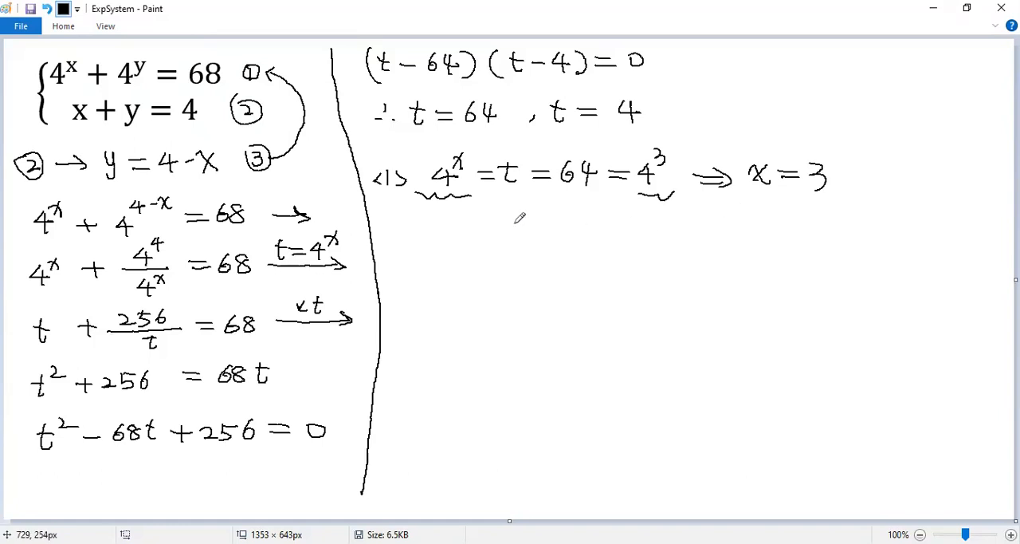
pyautogui.moveTo(239, 169)
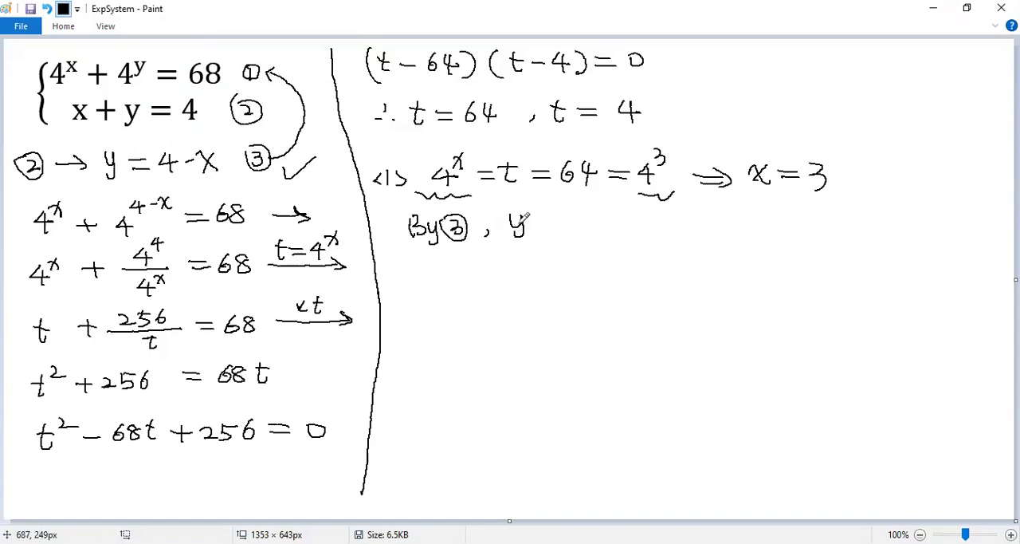
pyautogui.moveTo(534, 227); pyautogui.dragTo(606, 227)
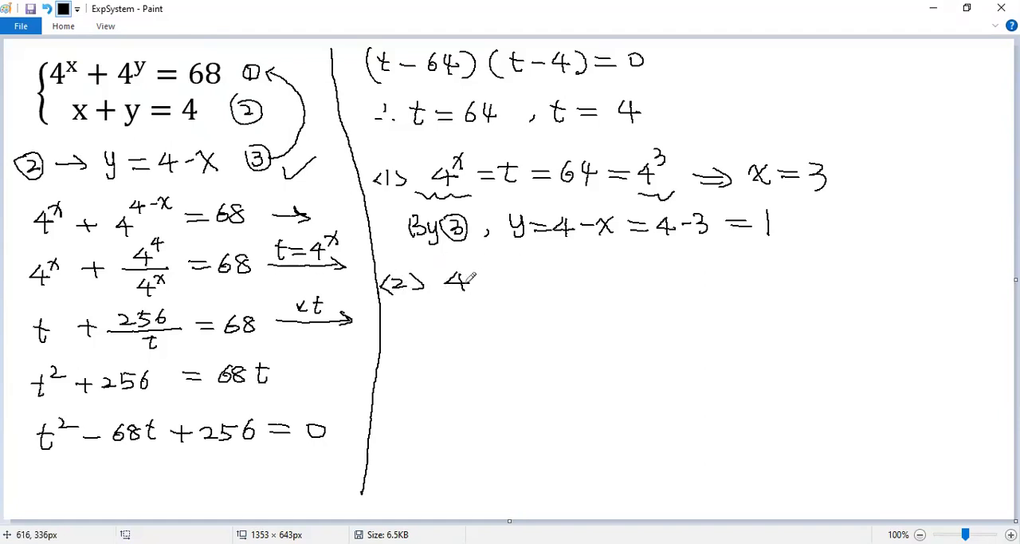
# Step: Write case <2>: 4^x = t = 4 = 4^1 ⇒ x = 1, and by ③ y = 4 − 1 = 3
pyautogui.moveTo(470, 275); pyautogui.dragTo(514, 283)
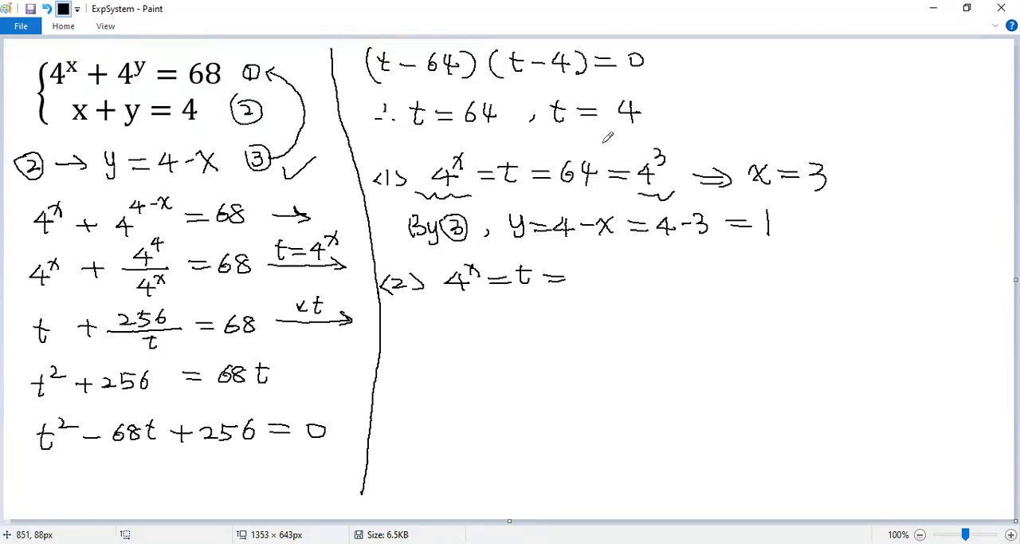
pyautogui.moveTo(574, 275); pyautogui.dragTo(630, 275)
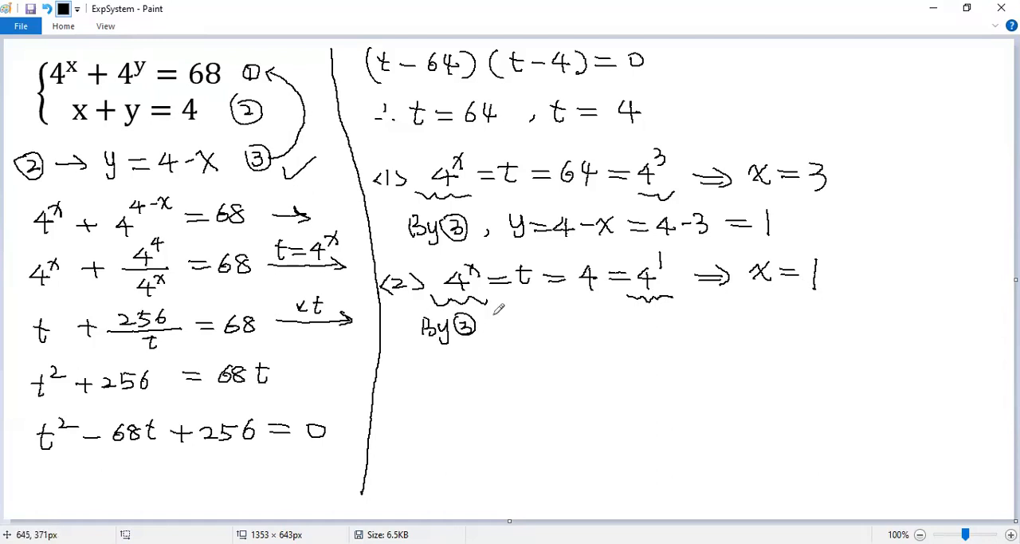
pyautogui.moveTo(503, 323); pyautogui.dragTo(554, 322)
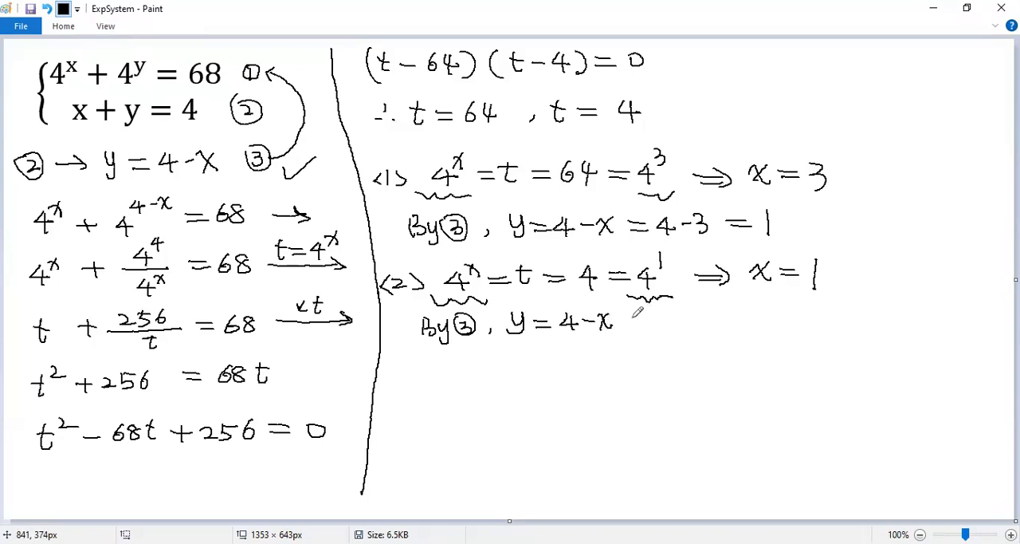
pyautogui.moveTo(630, 323); pyautogui.dragTo(694, 323)
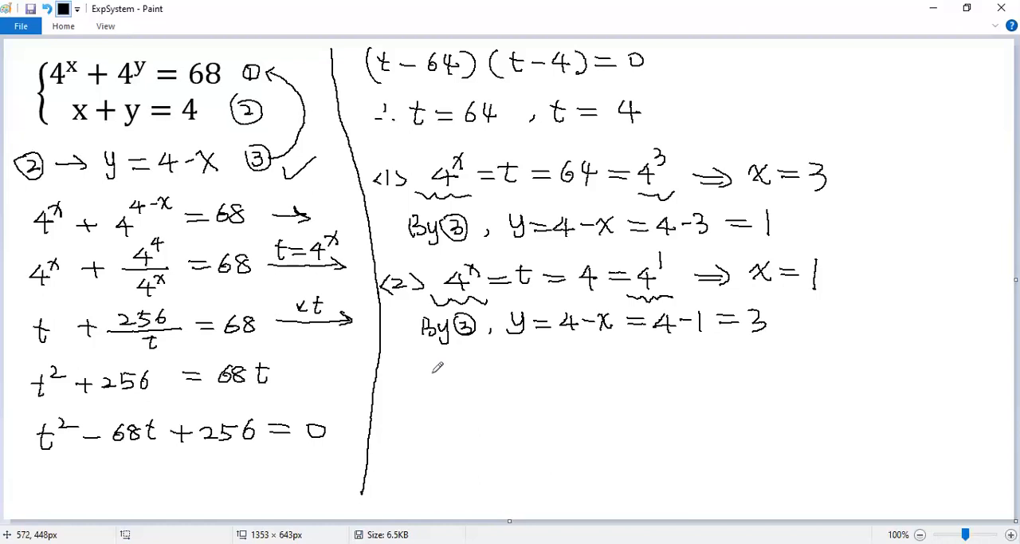
pyautogui.moveTo(419, 385)
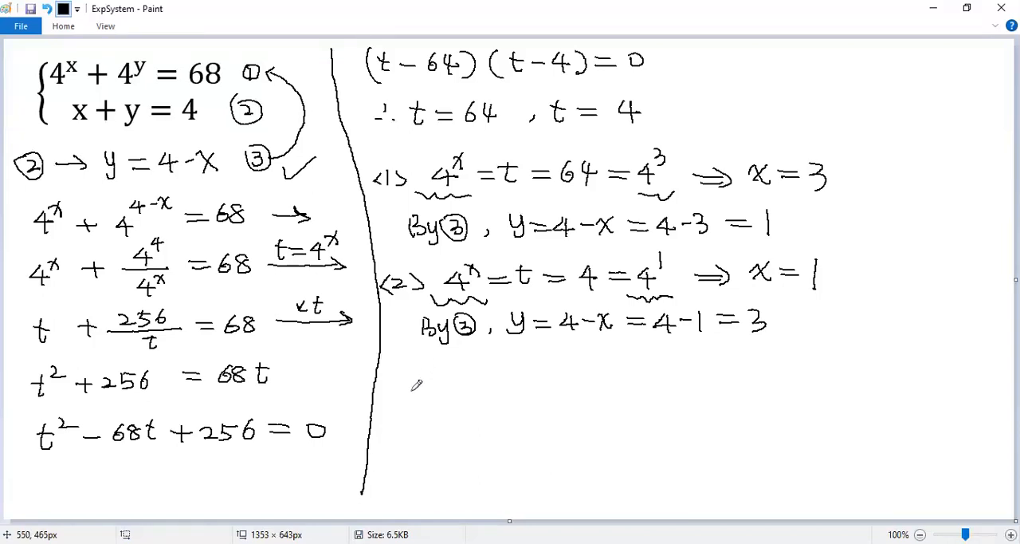
# Step: Write ∴ with braces {x = 3, y = 1 and {x = 1, y = 3
pyautogui.moveTo(411, 387); pyautogui.dragTo(494, 390)
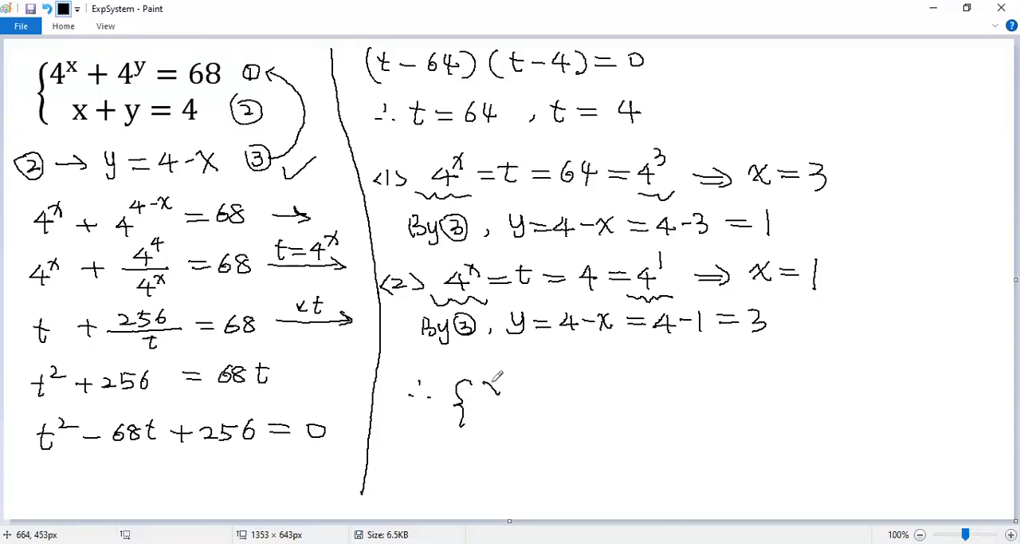
pyautogui.moveTo(486, 386); pyautogui.dragTo(550, 390)
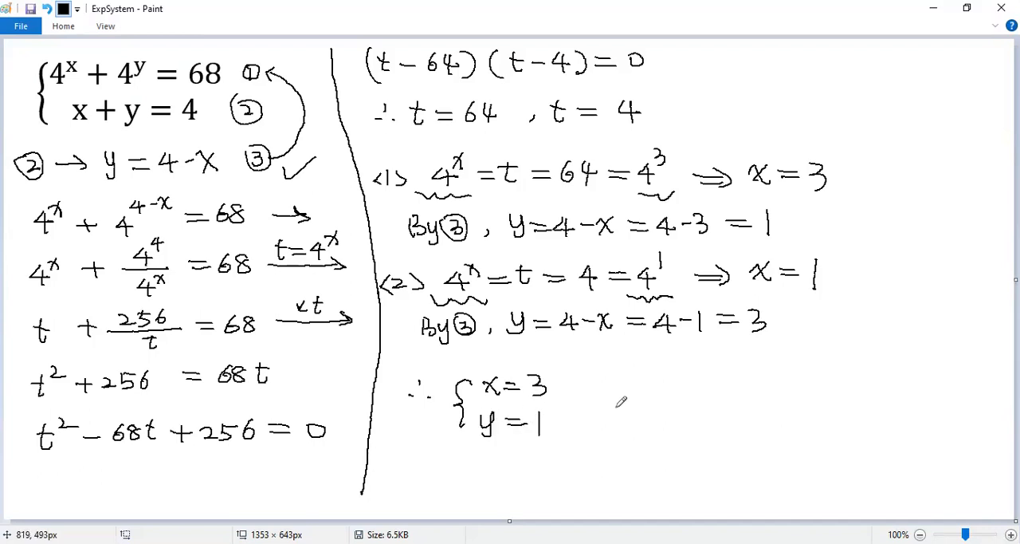
pyautogui.moveTo(630, 398); pyautogui.dragTo(717, 375)
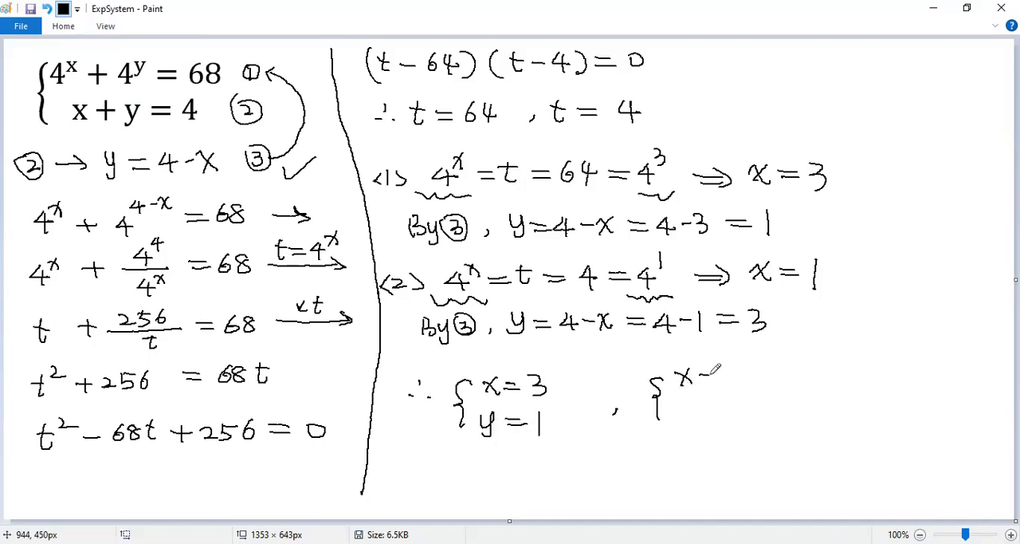
pyautogui.moveTo(701, 375); pyautogui.dragTo(733, 423)
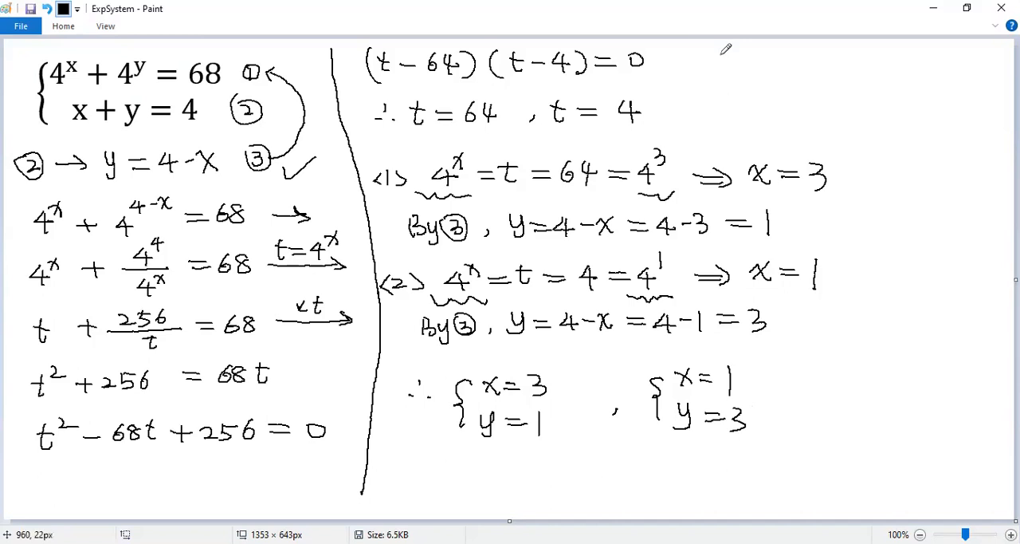
pyautogui.moveTo(739, 86)
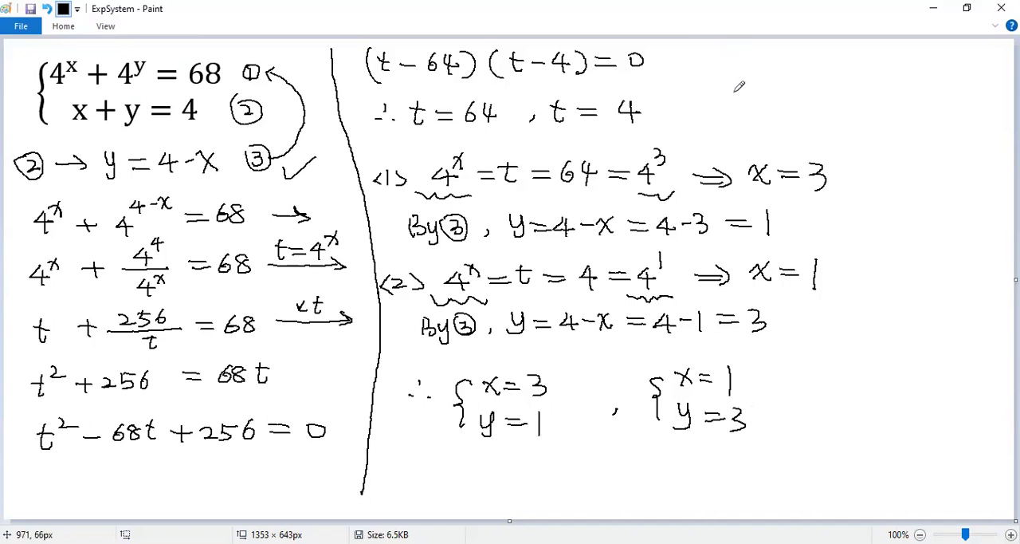